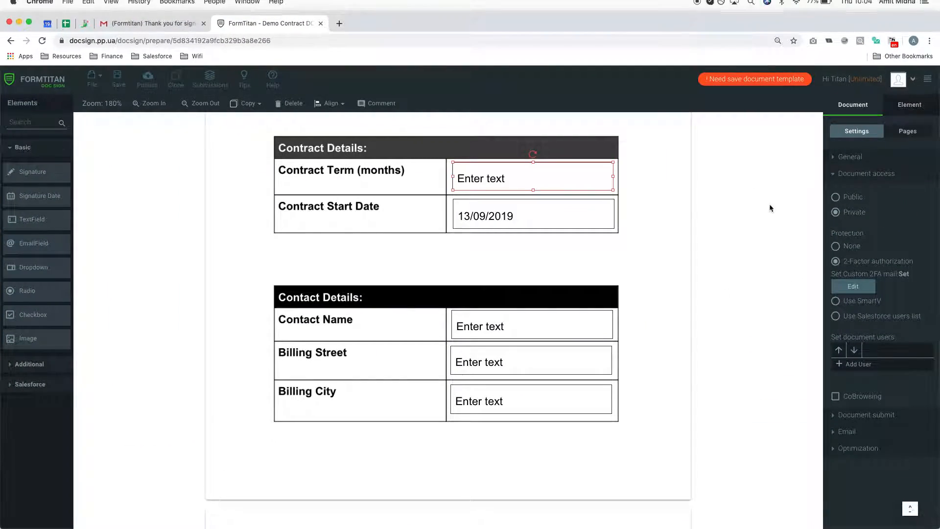
{"action": "scroll", "scroll_direction": "down", "scroll_amount": 3}
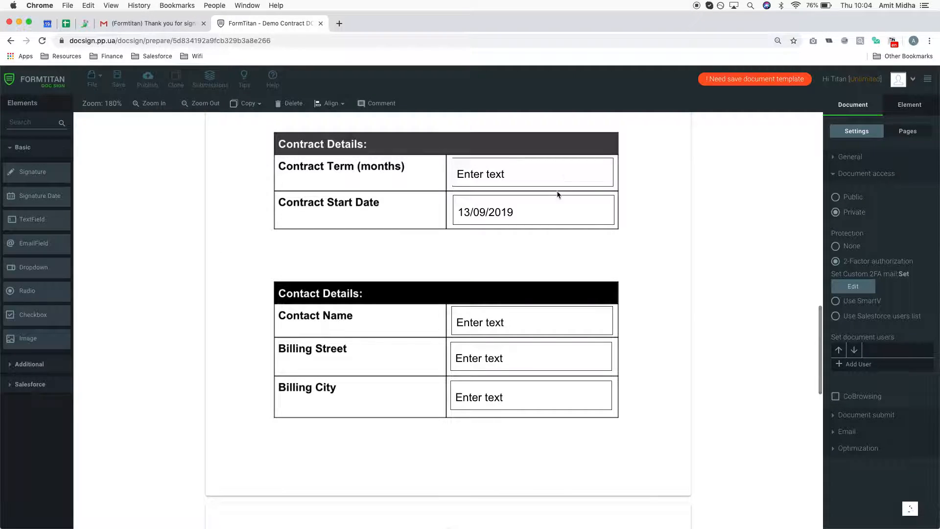
{"action": "mouse_move", "coordinate": [507, 339]}
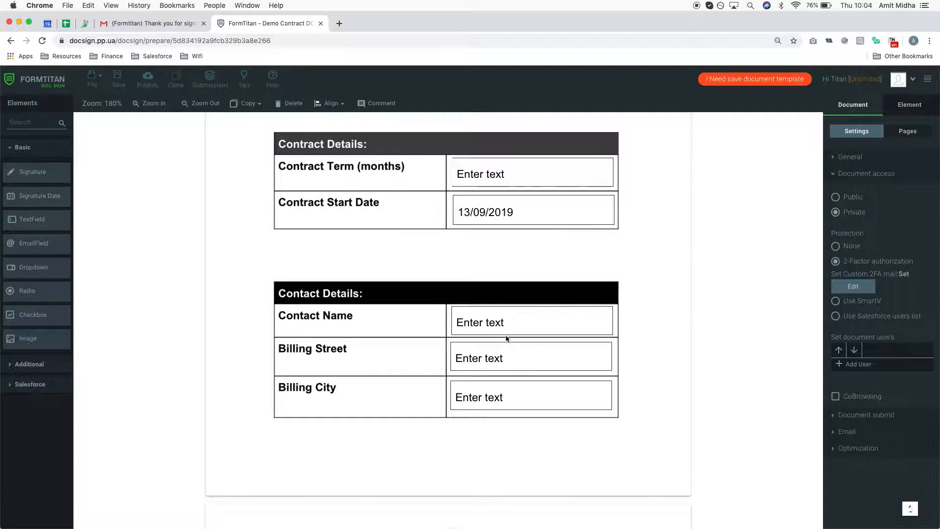
{"action": "scroll", "scroll_direction": "down", "scroll_amount": 3}
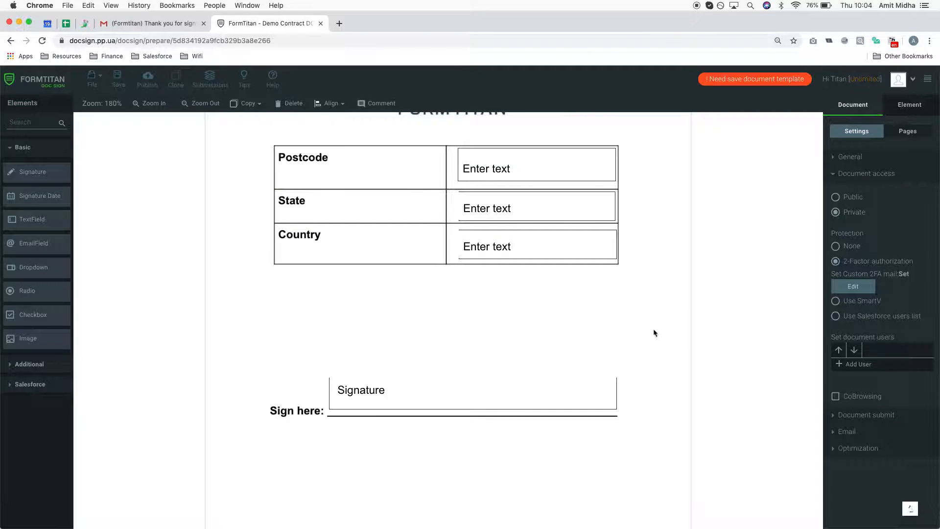
{"action": "mouse_move", "coordinate": [848, 270]}
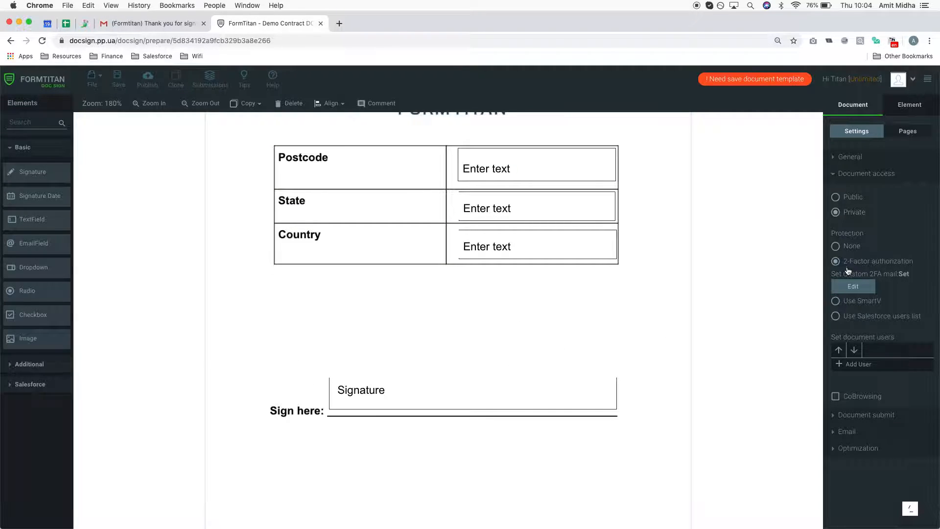
{"action": "mouse_move", "coordinate": [886, 307]}
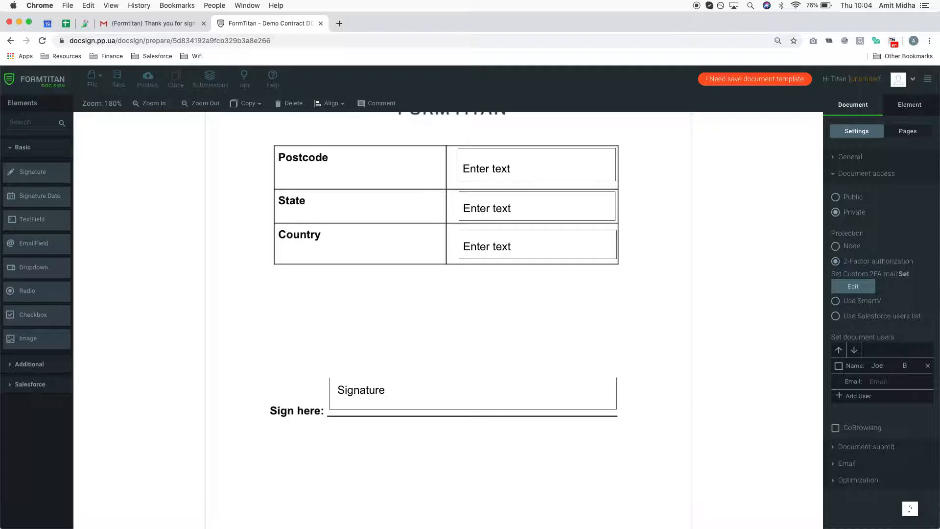
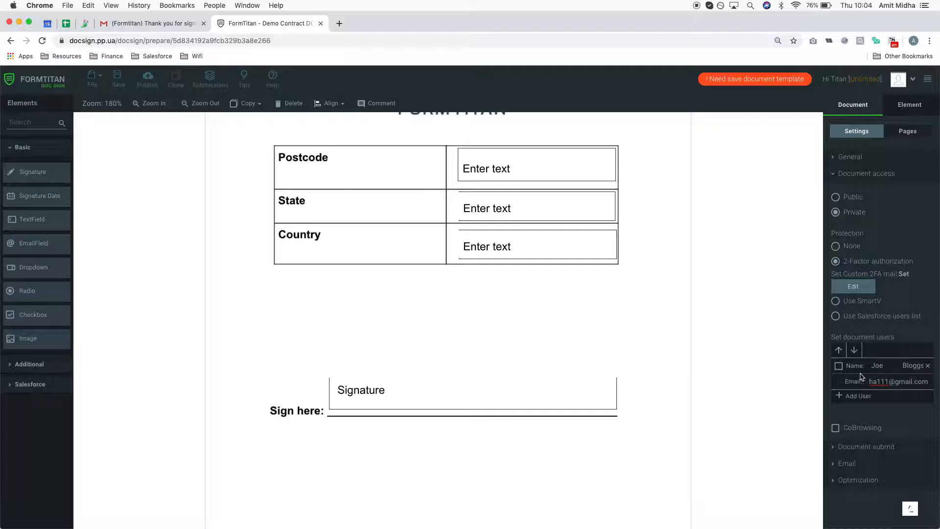
{"action": "left_click", "coordinate": [838, 365]}
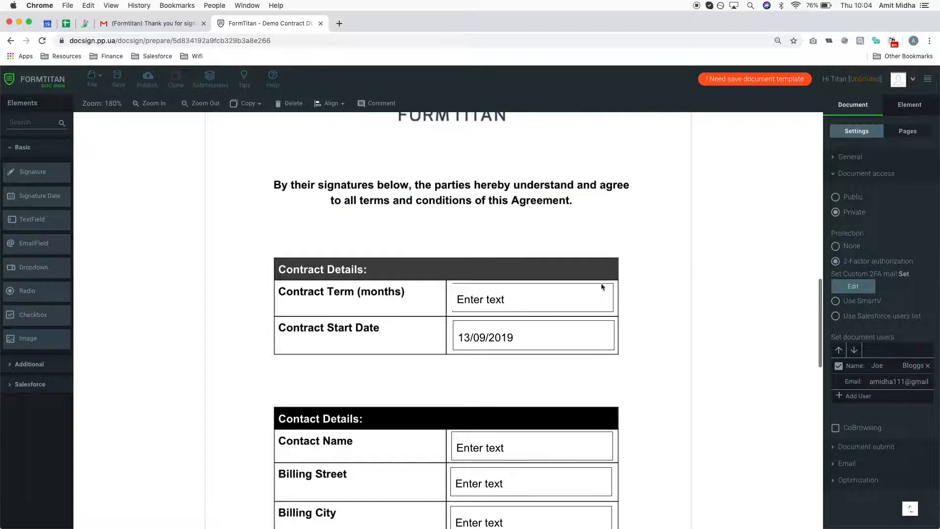
Step: Assign all contract fields and the signature box to Joe Bloggs, then save the document
{"action": "left_click", "coordinate": [531, 299]}
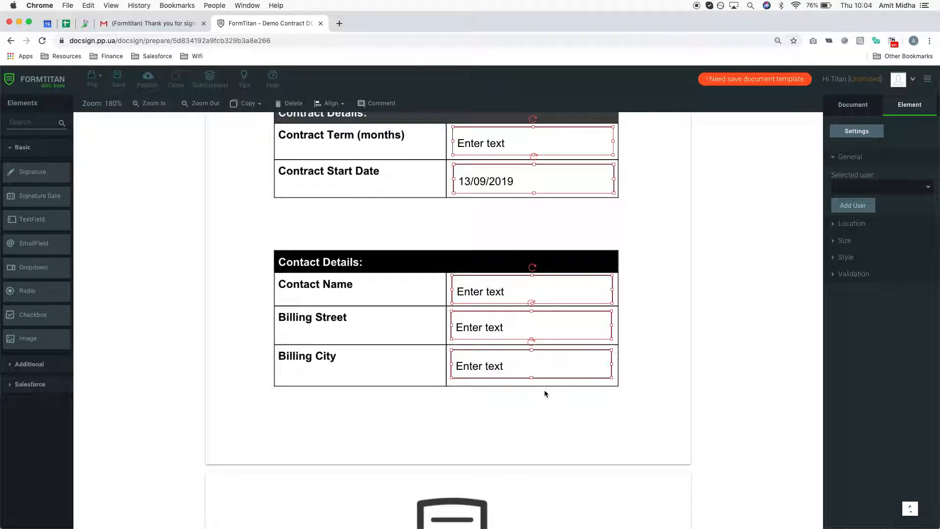
{"action": "scroll", "scroll_direction": "down", "scroll_amount": 3}
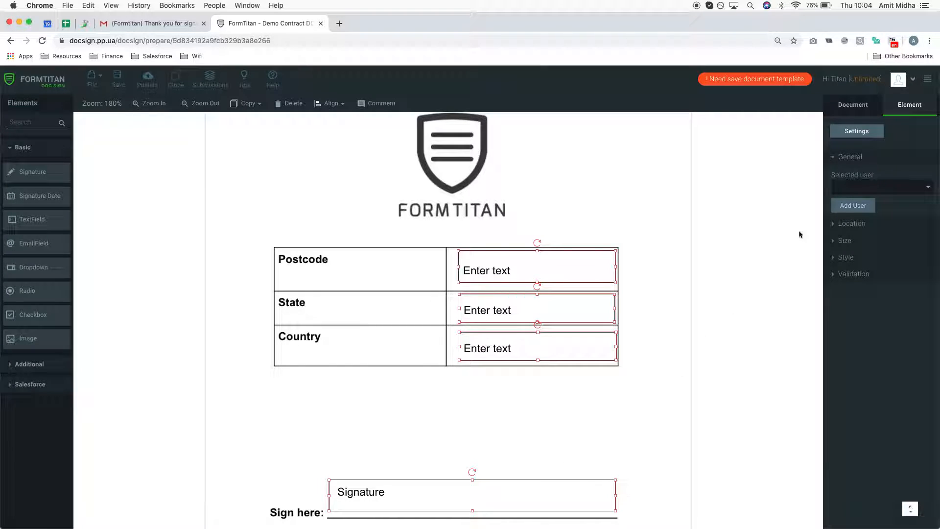
{"action": "left_click", "coordinate": [881, 187]}
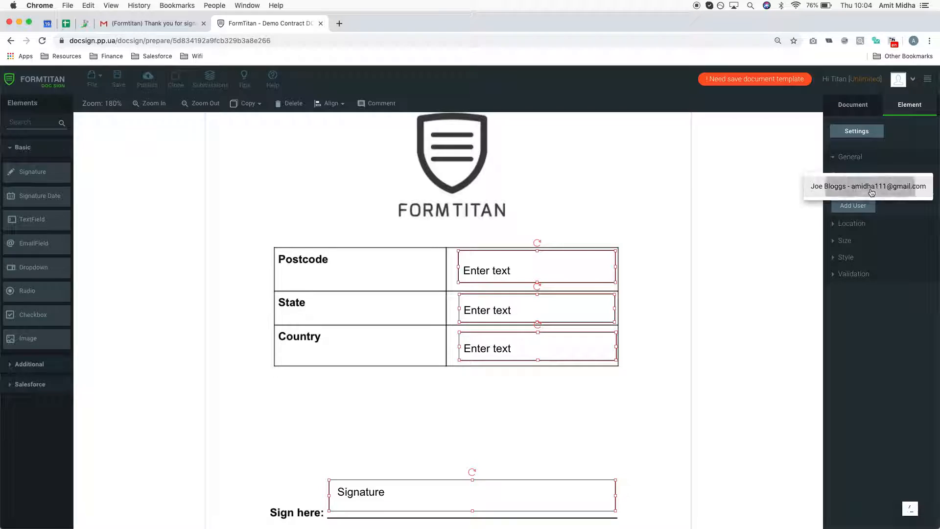
{"action": "left_click", "coordinate": [867, 186]}
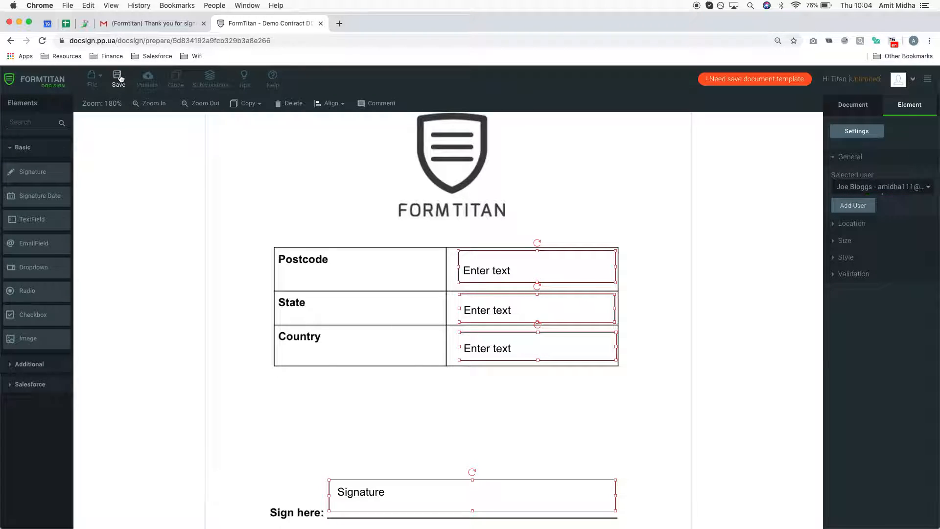
{"action": "left_click", "coordinate": [118, 78]}
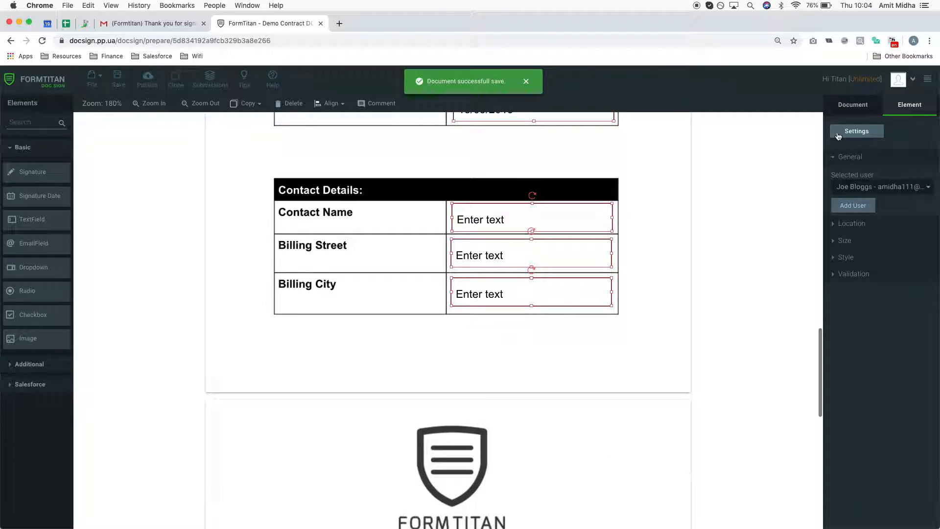
Step: Enable the User sign document notification in the document's Email settings
{"action": "left_click", "coordinate": [852, 104]}
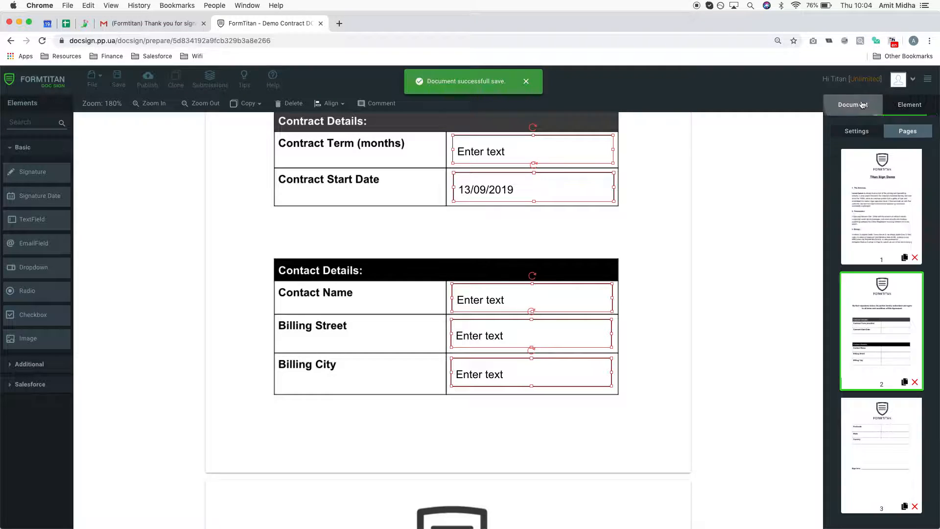
{"action": "left_click", "coordinate": [856, 131]}
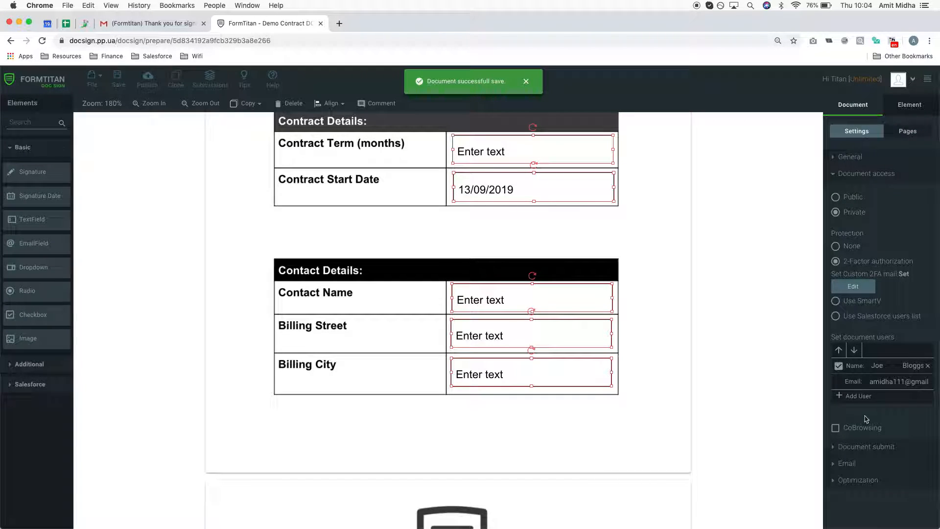
{"action": "left_click", "coordinate": [846, 206]}
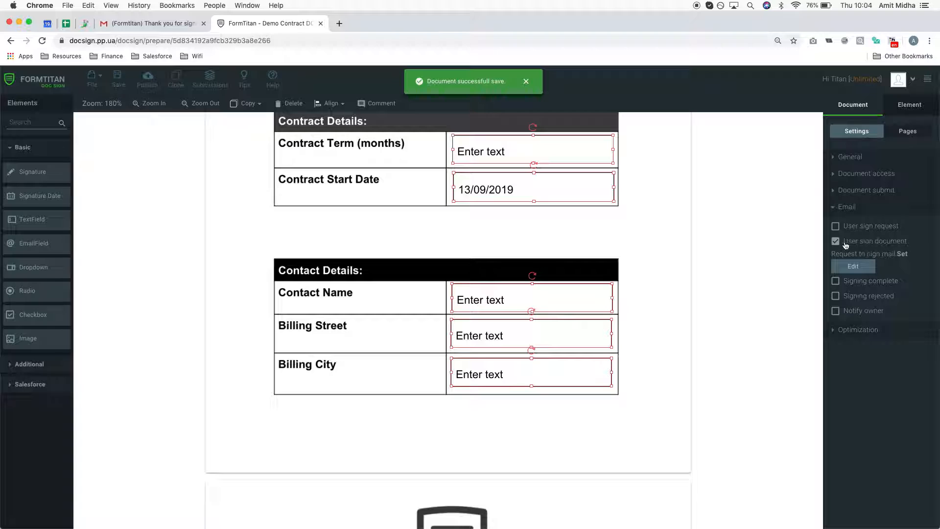
{"action": "left_click", "coordinate": [835, 241]}
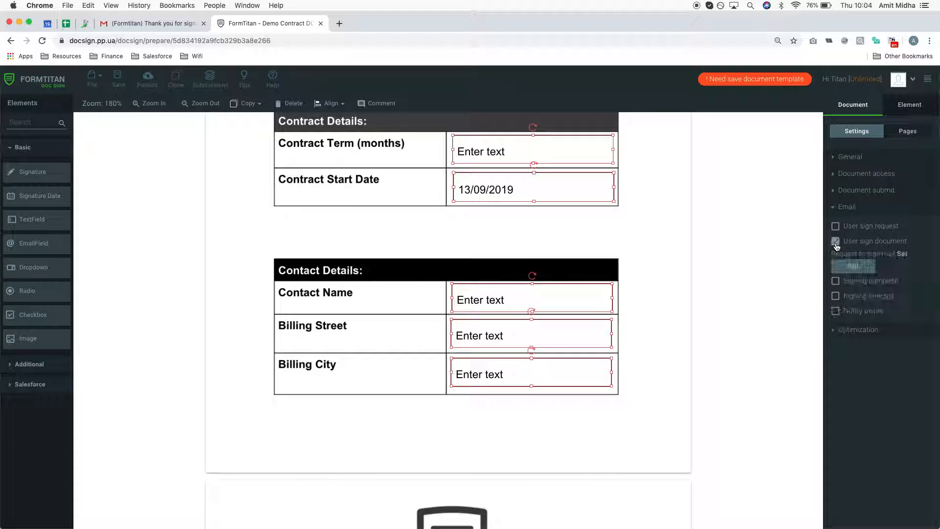
Step: Review the User sign document custom message, toggling Html mode off and on, and apply it
{"action": "left_click", "coordinate": [851, 266]}
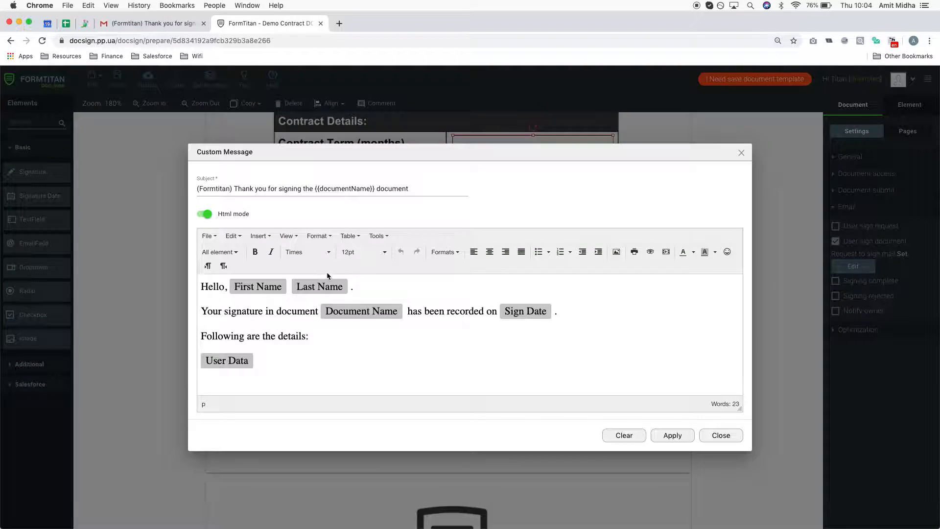
{"action": "left_click", "coordinate": [205, 213]}
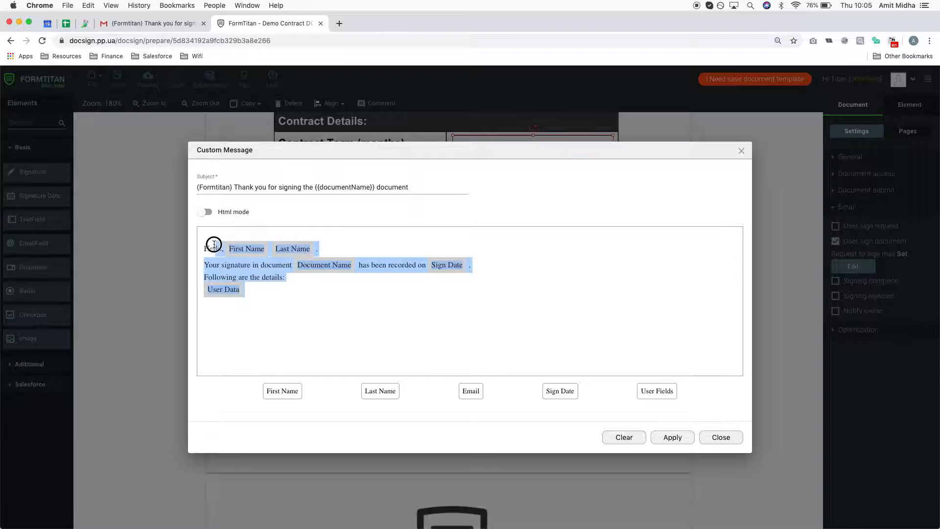
{"action": "left_click", "coordinate": [205, 212]}
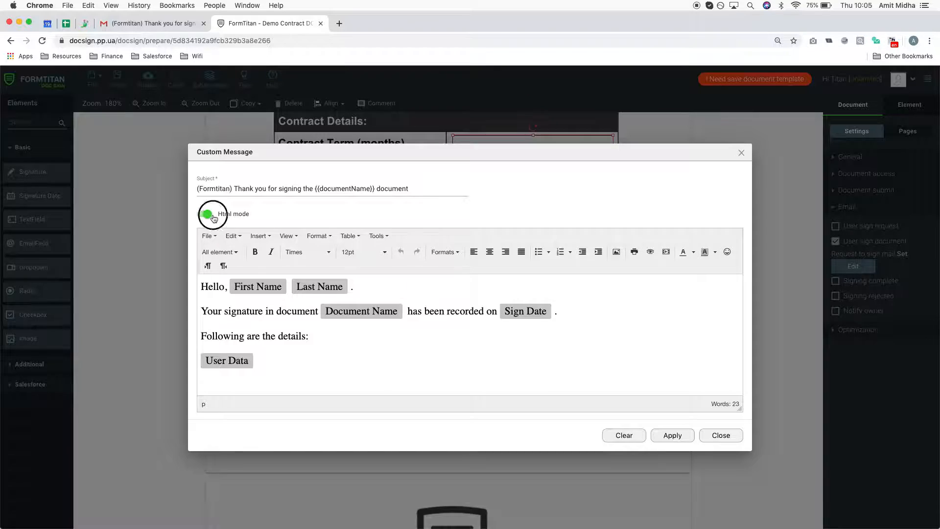
{"action": "left_click", "coordinate": [206, 211]}
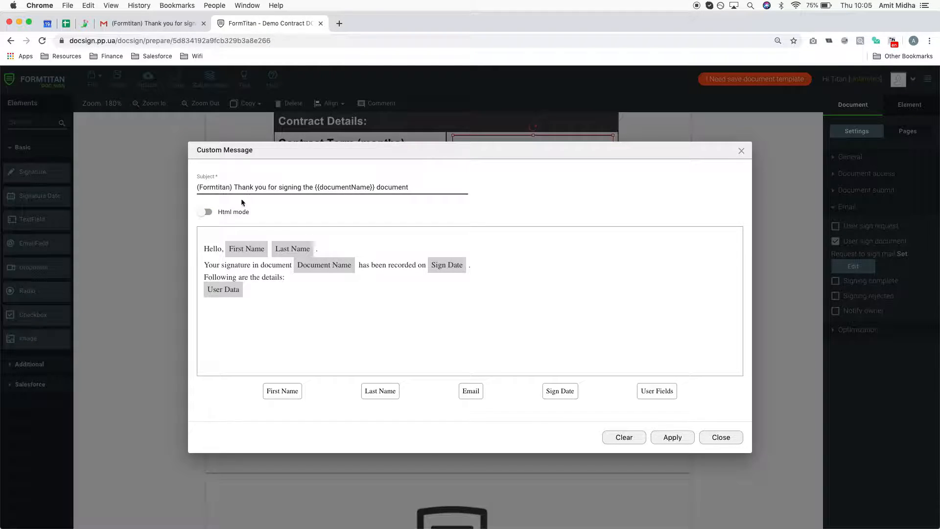
{"action": "left_click", "coordinate": [205, 212]}
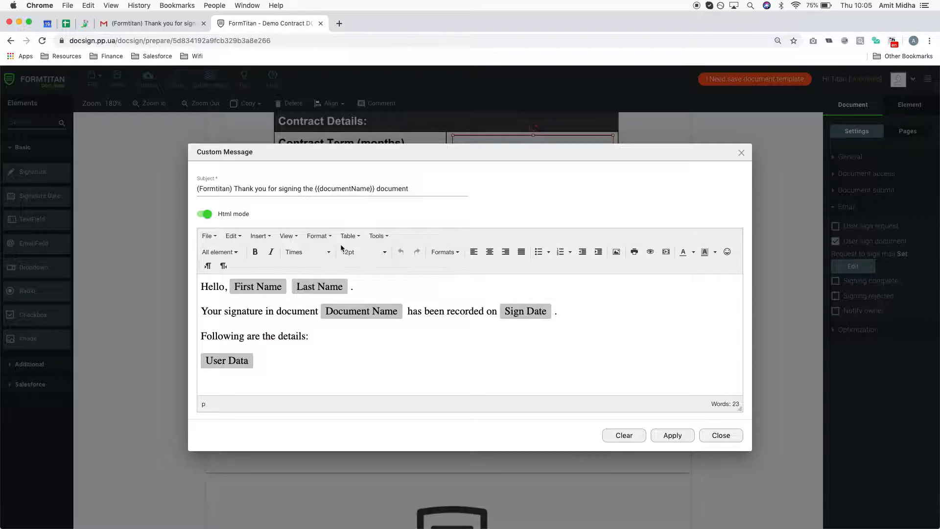
{"action": "mouse_move", "coordinate": [261, 123]}
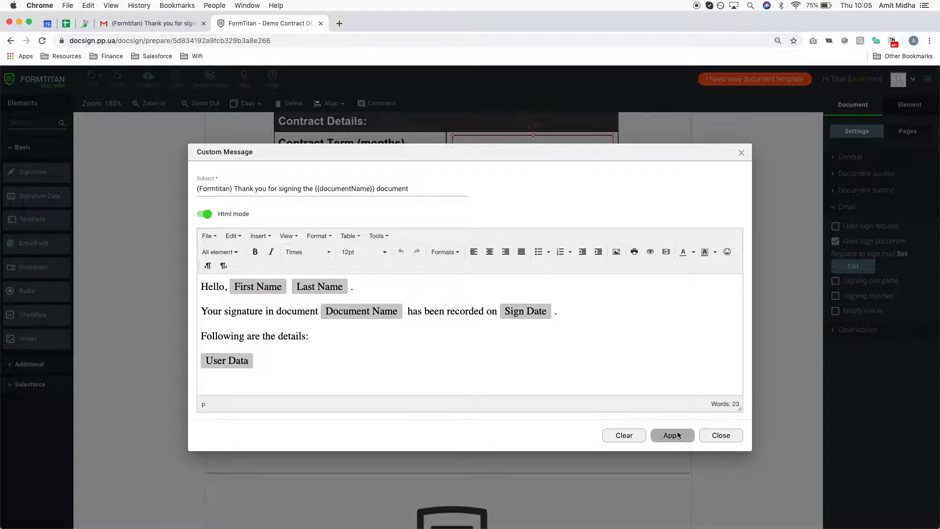
{"action": "left_click", "coordinate": [671, 435]}
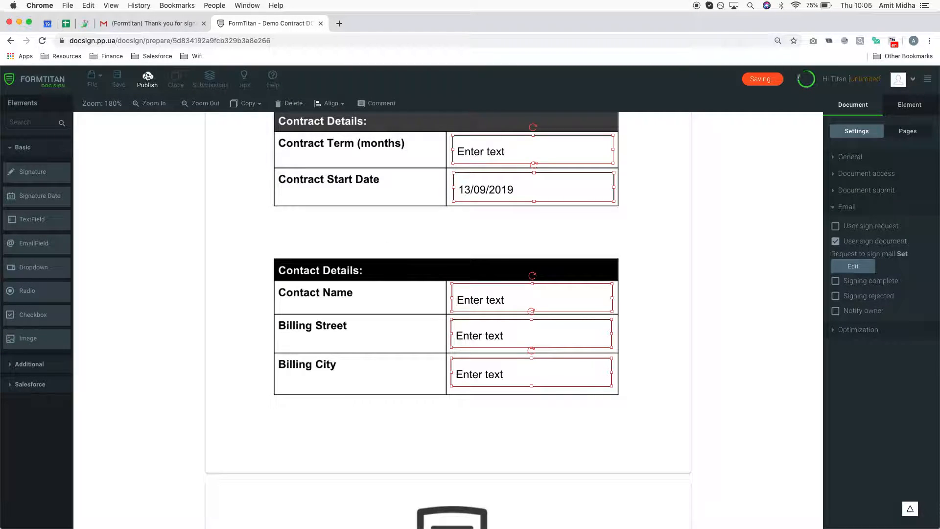
Step: Publish the contract and send it to Joe Bloggs for signing
{"action": "left_click", "coordinate": [147, 79]}
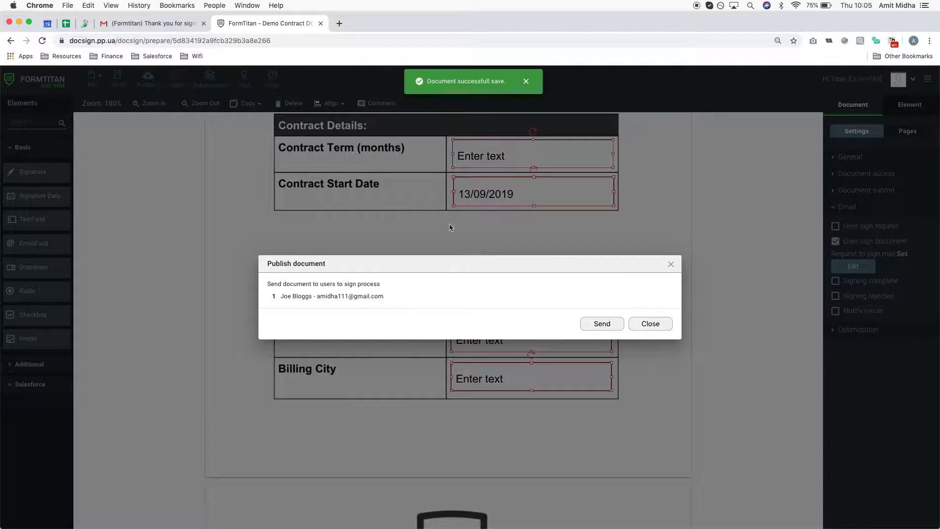
{"action": "mouse_move", "coordinate": [163, 37]}
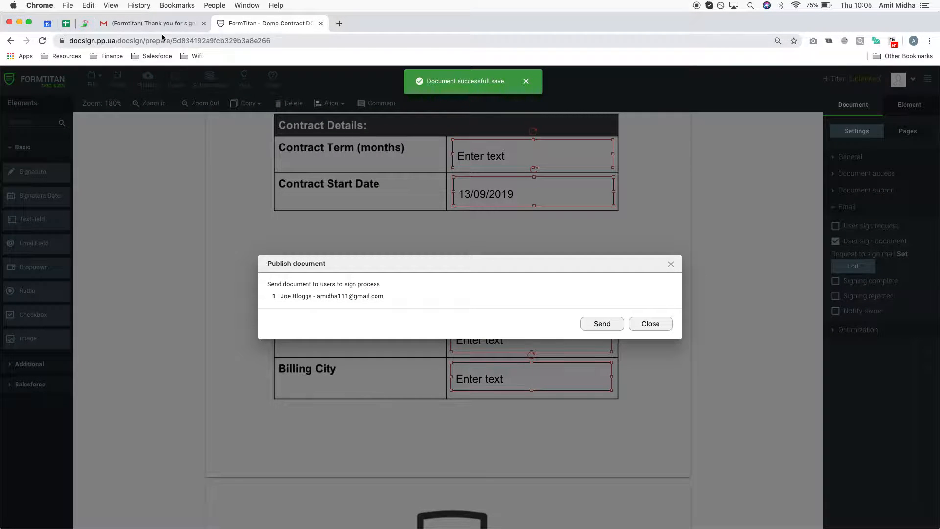
{"action": "left_click", "coordinate": [149, 23]}
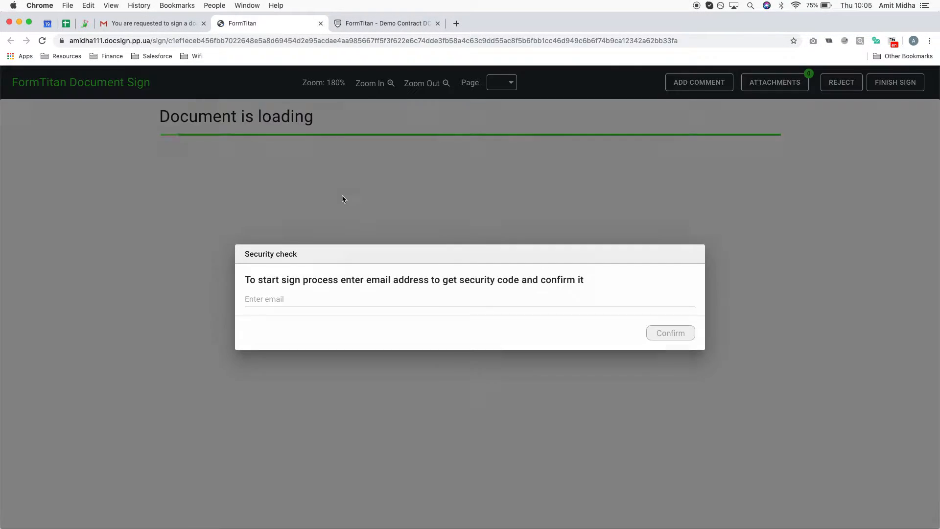
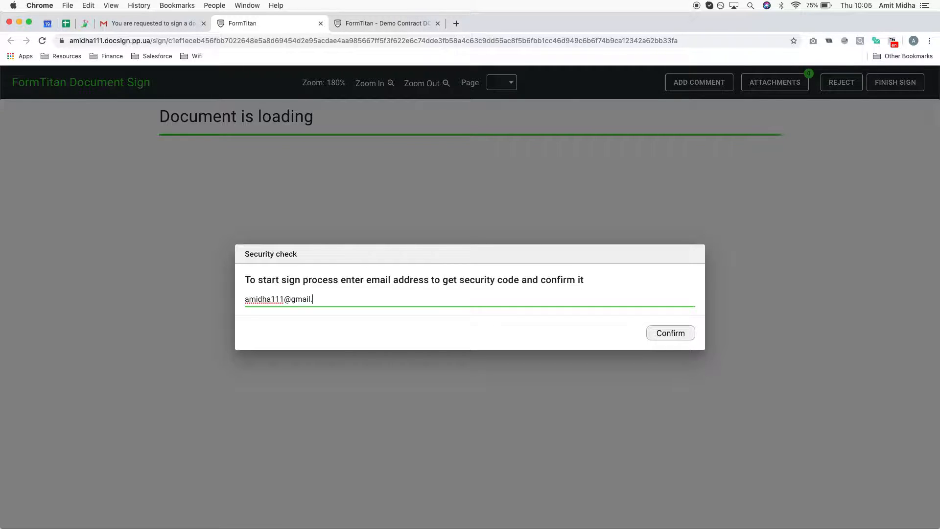
{"action": "left_click", "coordinate": [670, 333]}
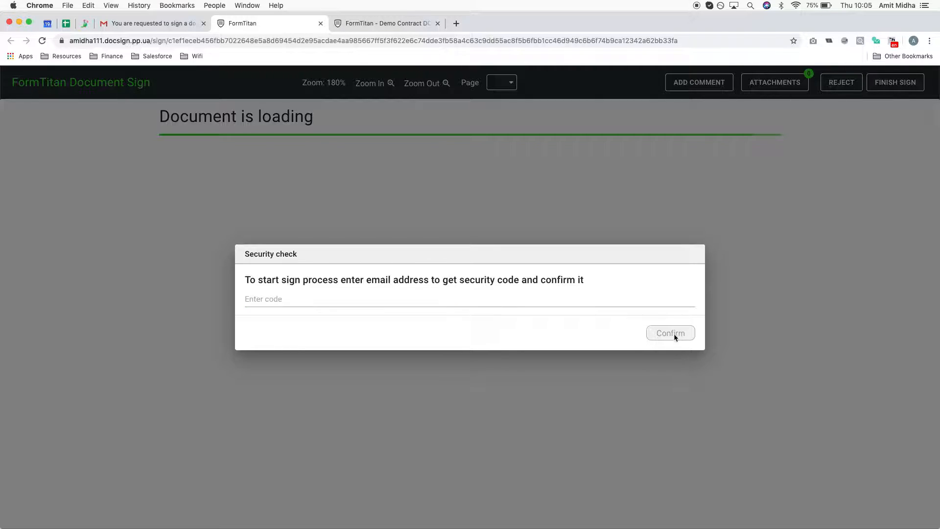
{"action": "left_click", "coordinate": [151, 23]}
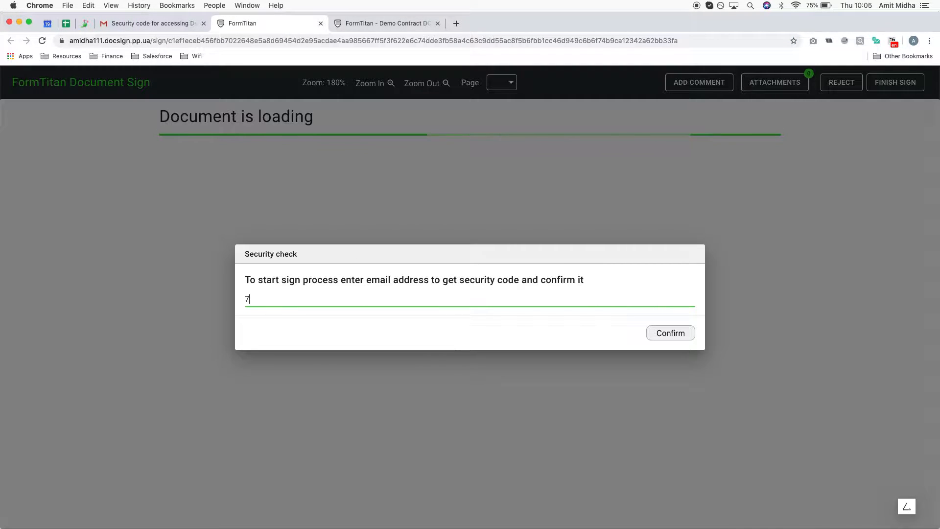
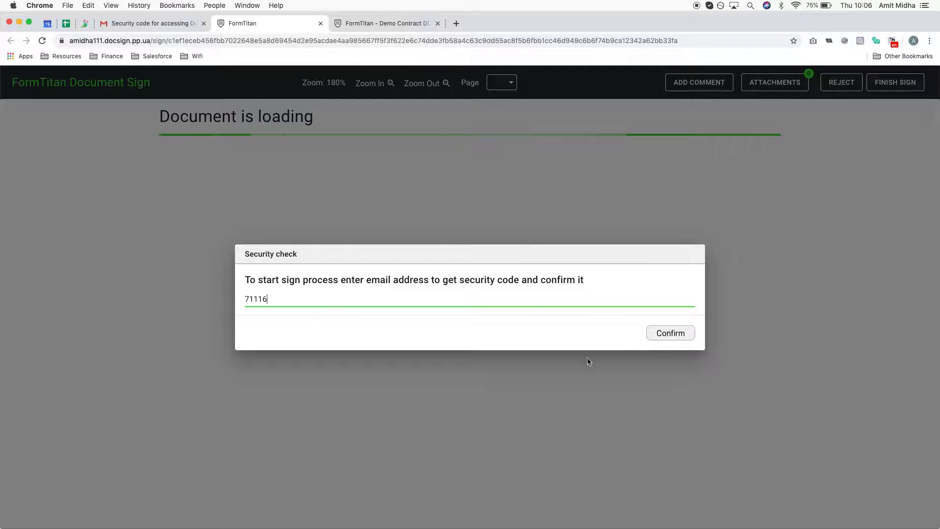
{"action": "left_click", "coordinate": [670, 333]}
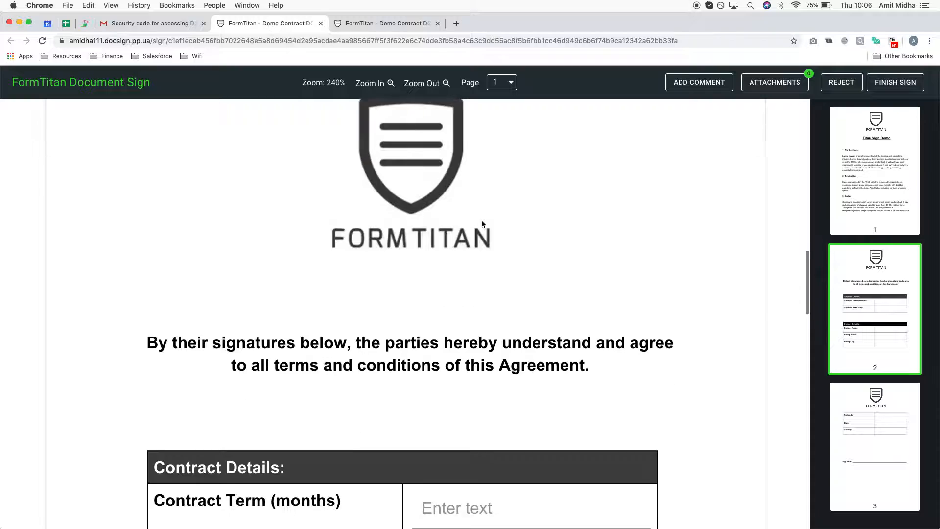
Step: Fill contact name Joe Bloggs, street Test Street and city Test City
{"action": "scroll", "scroll_direction": "down", "scroll_amount": 3}
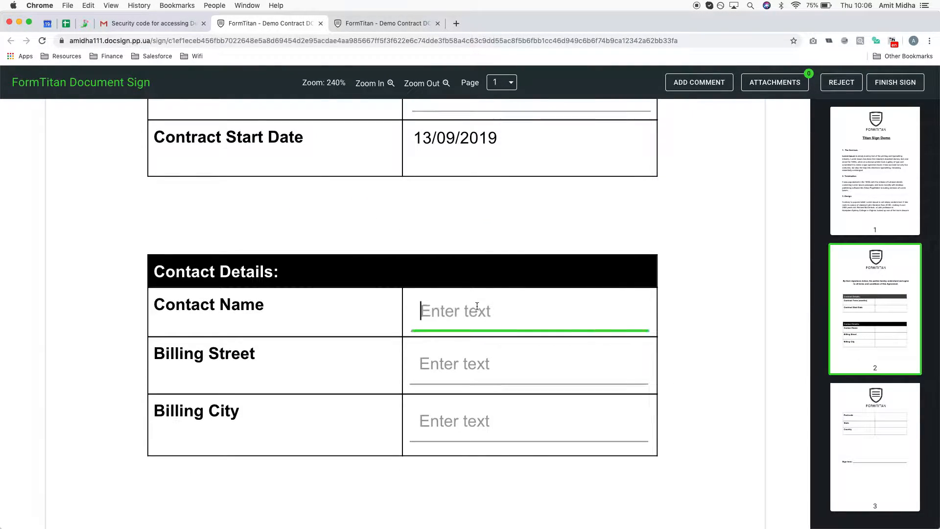
{"action": "type", "text": "Joe Bloggs"}
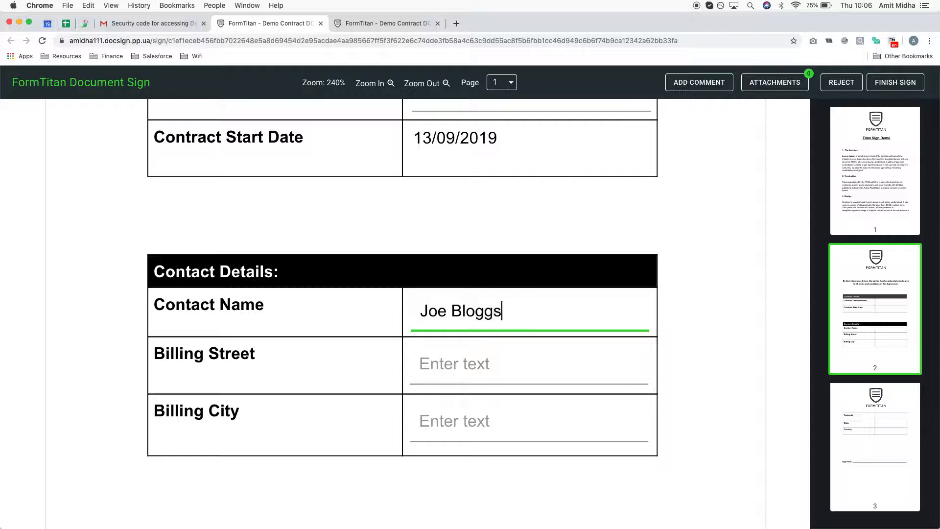
{"action": "type", "text": "Test Street"}
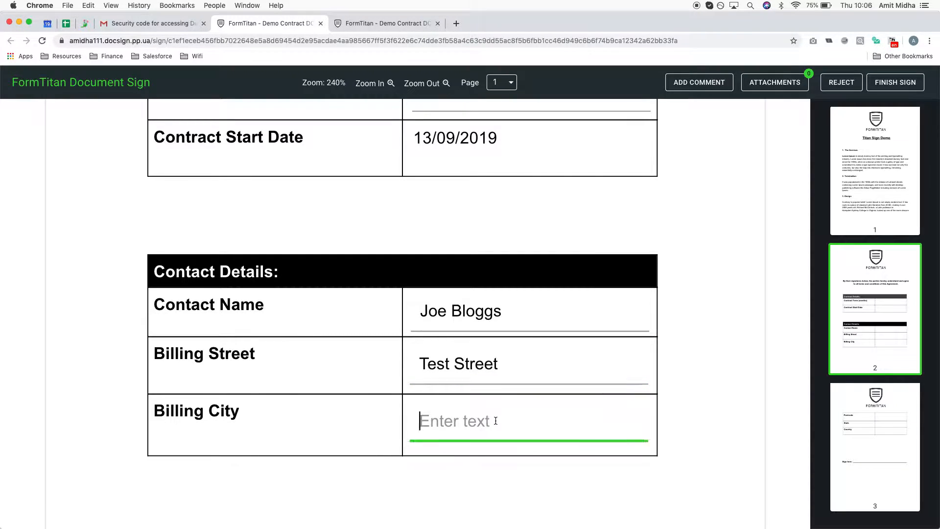
{"action": "type", "text": "Test City"}
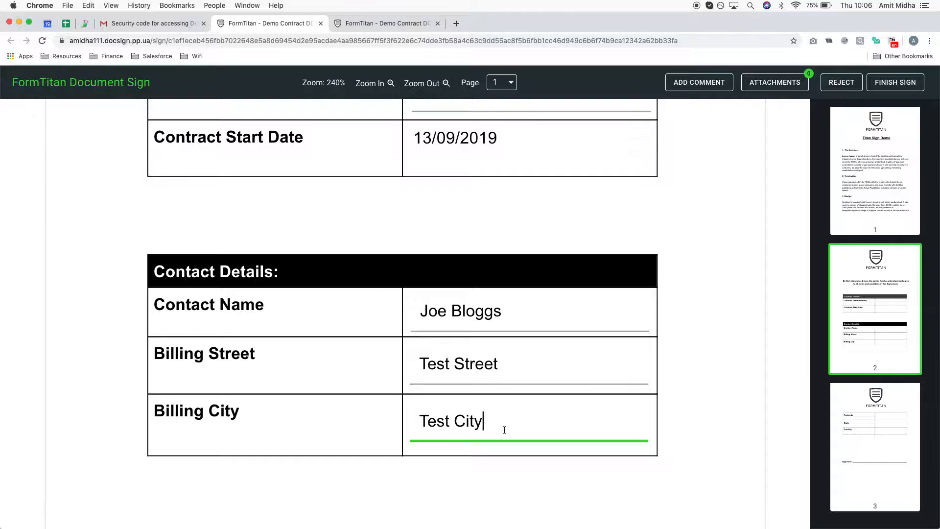
Step: Fill postcode T12232, state Alabama, country United States, and start signing at the signature line
{"action": "scroll", "scroll_direction": "down", "scroll_amount": 3}
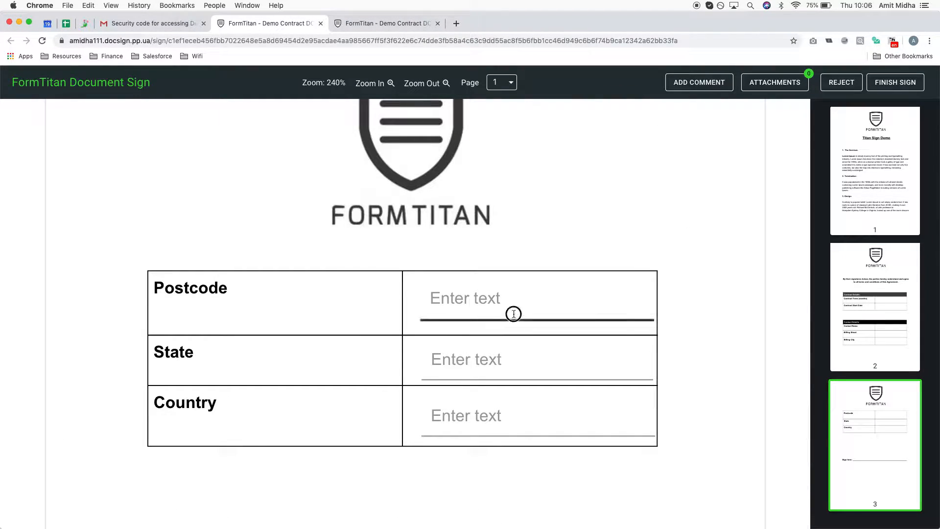
{"action": "type", "text": "T@@"}
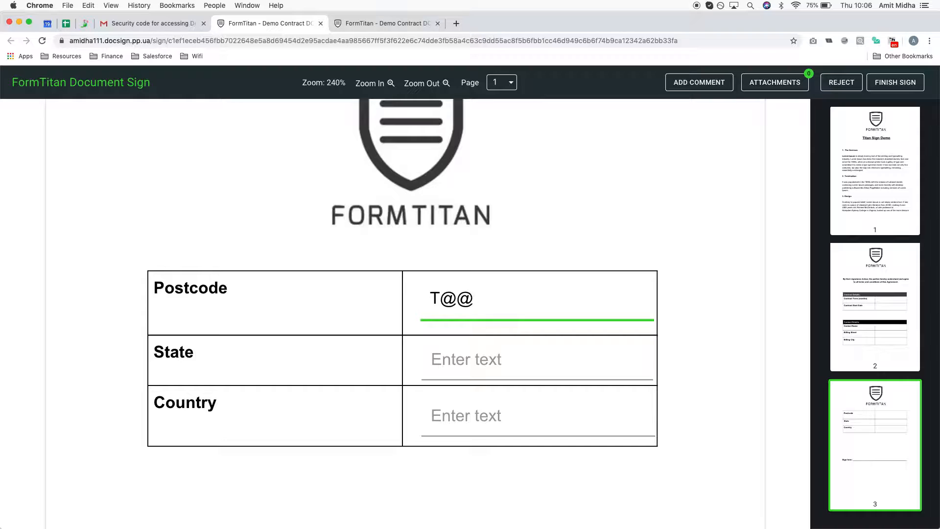
{"action": "left_click", "coordinate": [536, 359]}
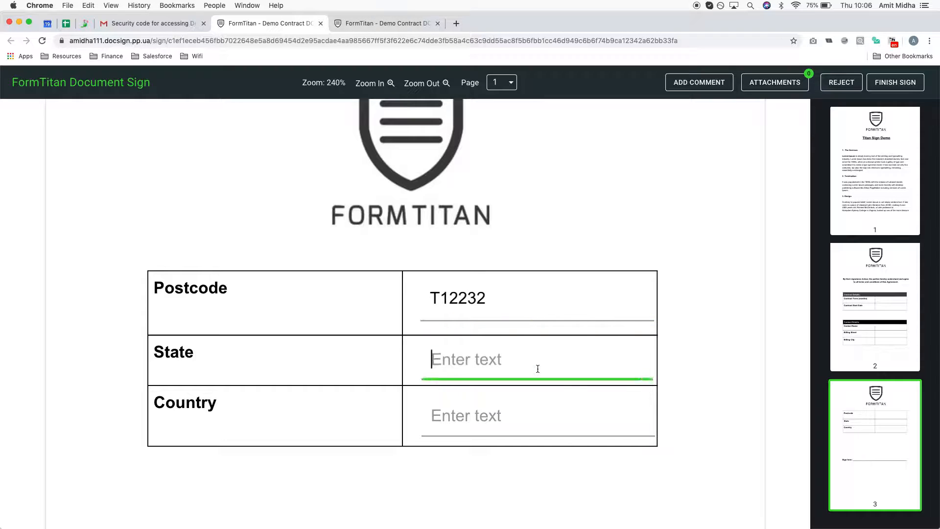
{"action": "type", "text": "Alabama"}
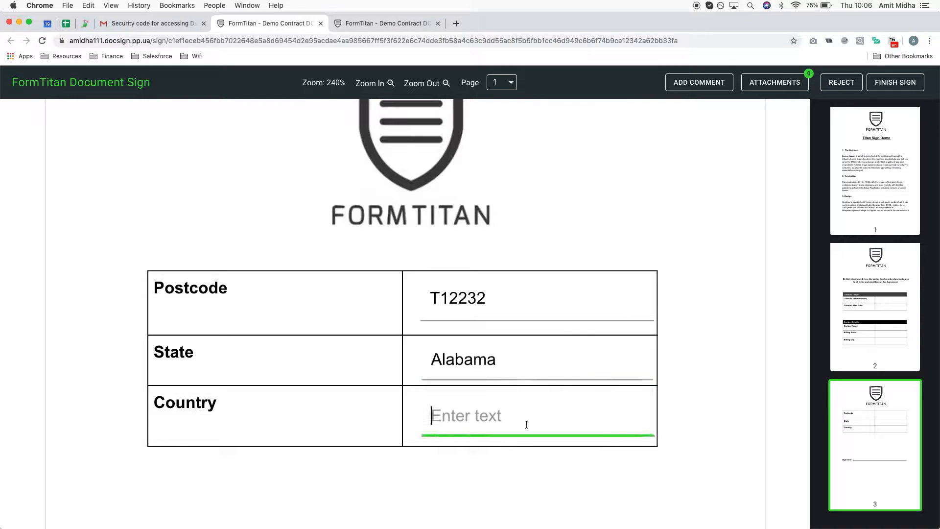
{"action": "type", "text": "United States"}
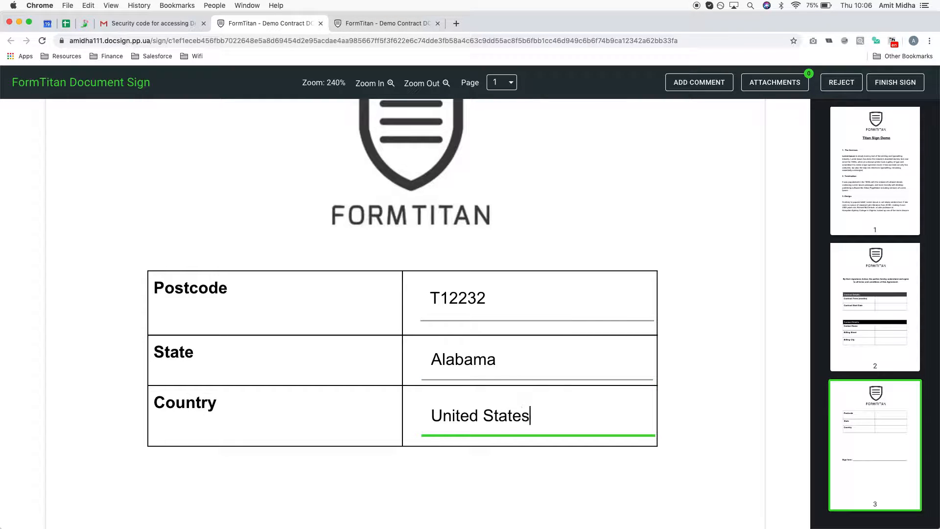
{"action": "left_click", "coordinate": [289, 206]}
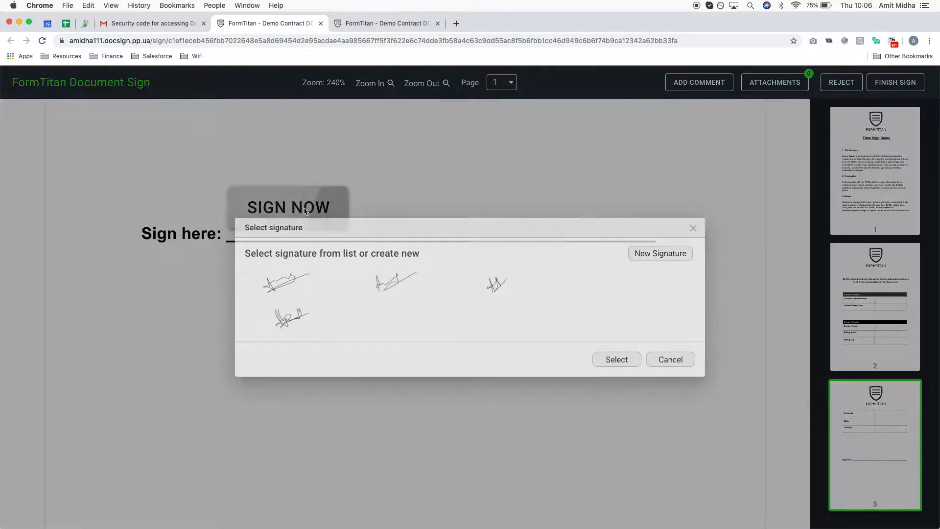
Step: Apply a saved signature, finish signing, and switch to the Gmail mailbox
{"action": "left_click", "coordinate": [617, 359]}
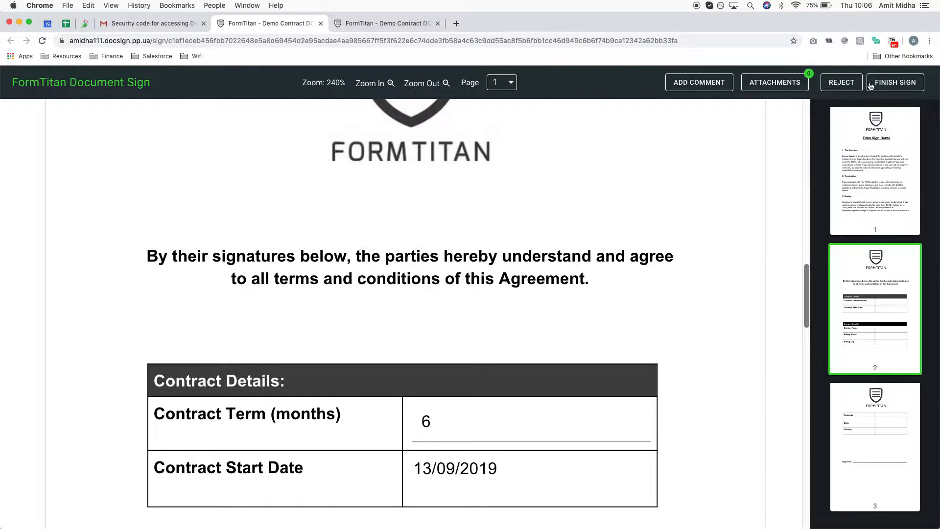
{"action": "left_click", "coordinate": [894, 82]}
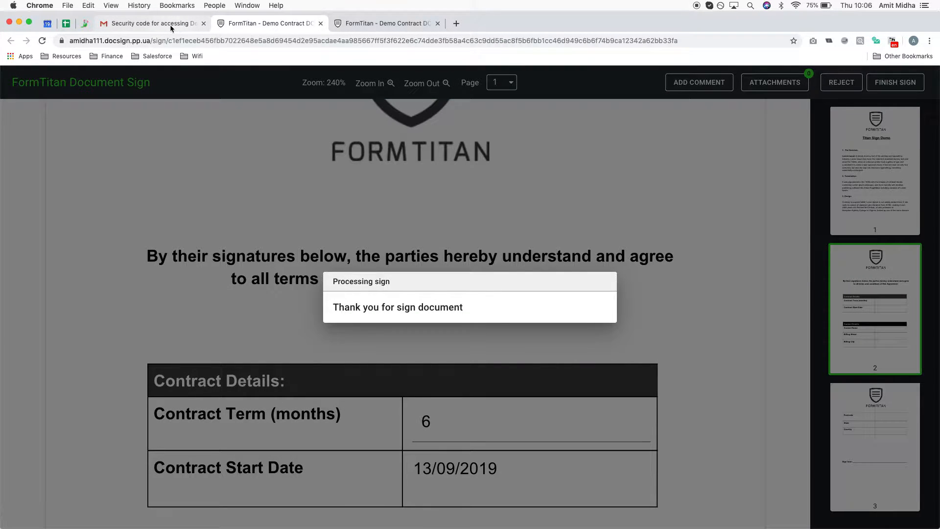
{"action": "left_click", "coordinate": [150, 23]}
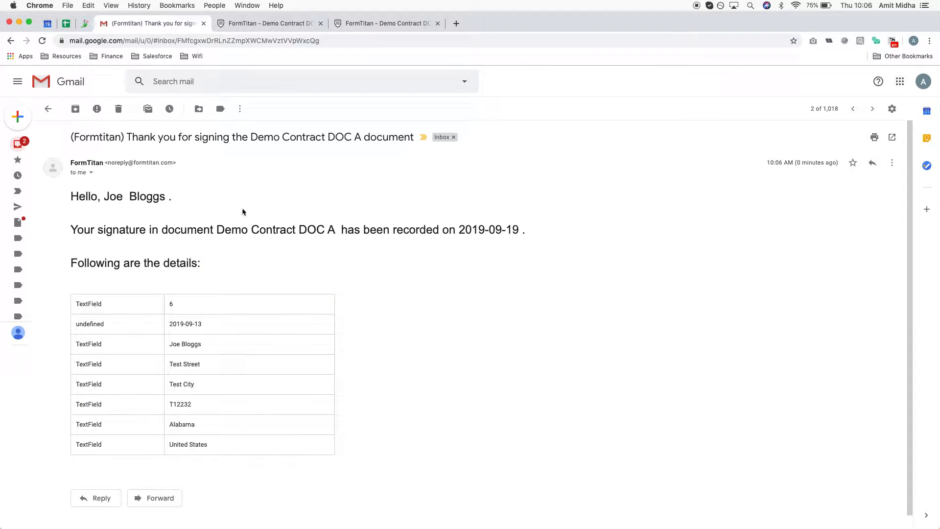
{"action": "mouse_move", "coordinate": [157, 197]}
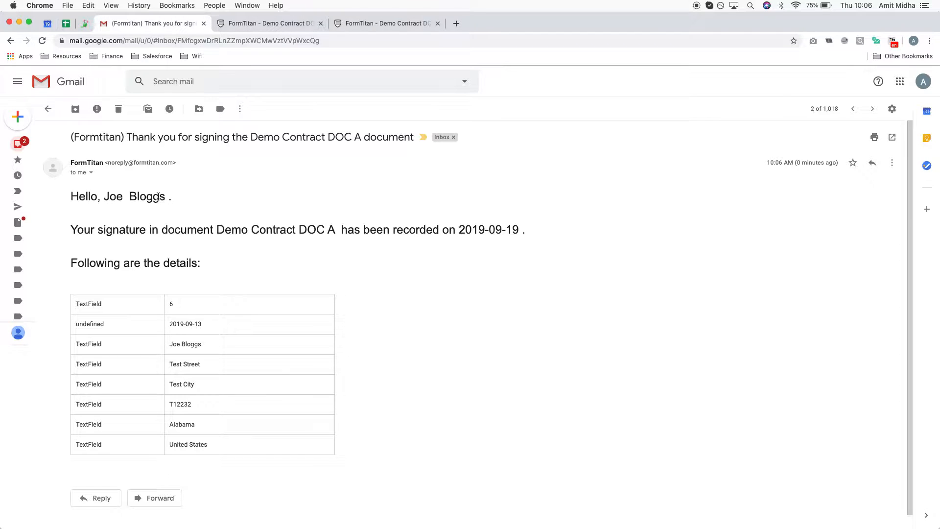
{"action": "mouse_move", "coordinate": [299, 244]}
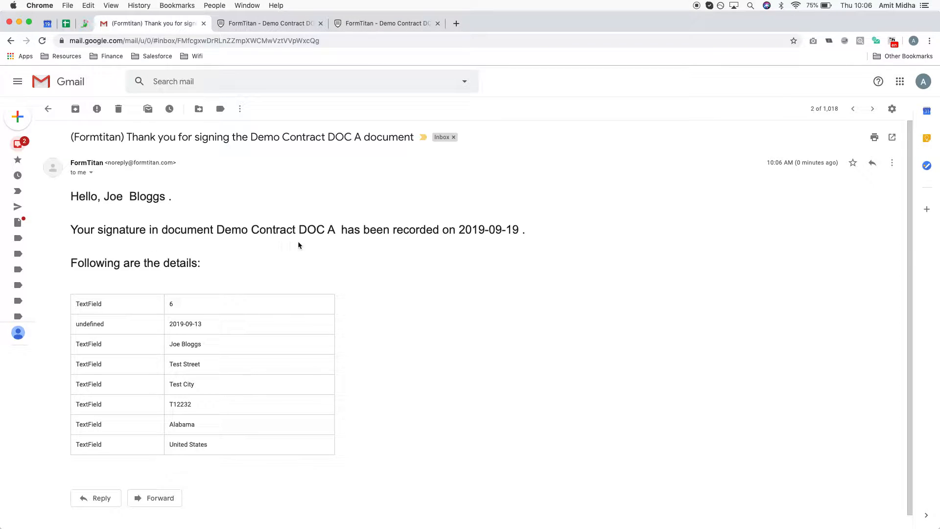
{"action": "mouse_move", "coordinate": [517, 228]}
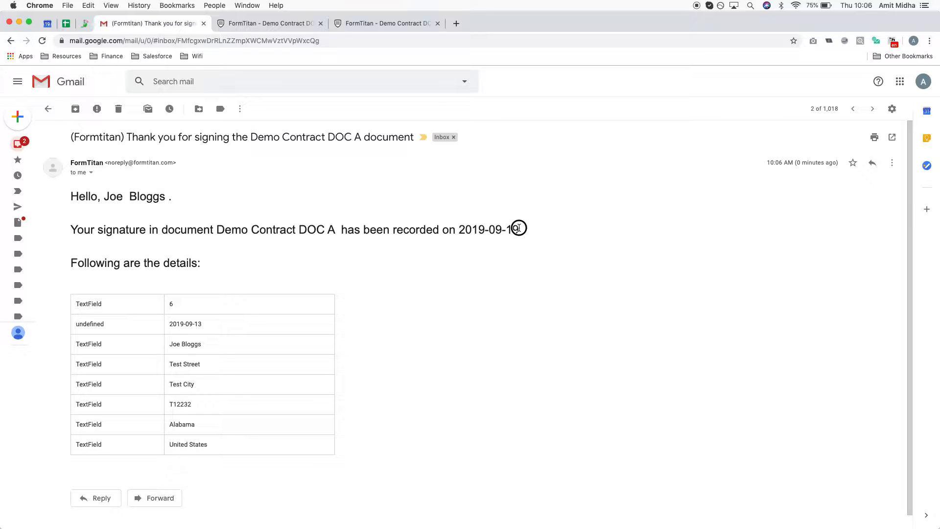
{"action": "mouse_move", "coordinate": [184, 307]}
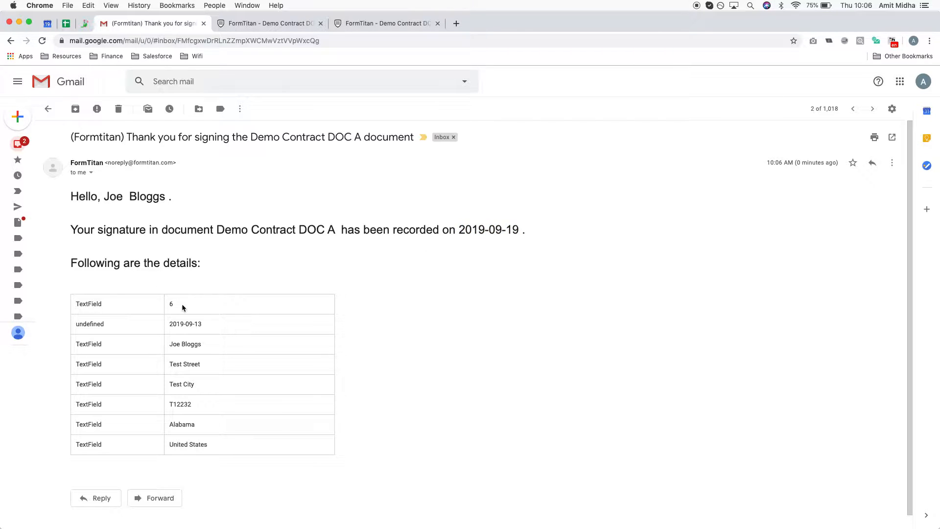
{"action": "mouse_move", "coordinate": [183, 439]}
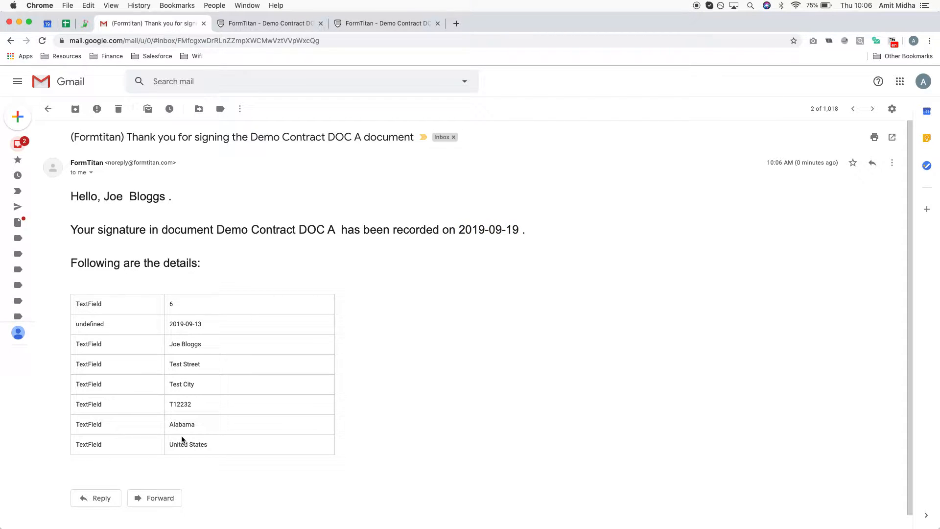
{"action": "mouse_move", "coordinate": [88, 311]}
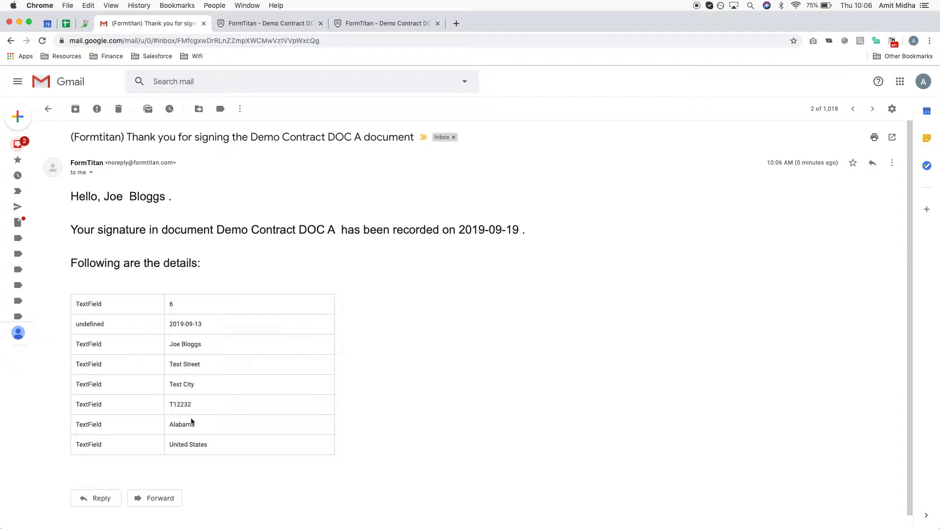
{"action": "mouse_move", "coordinate": [234, 99]}
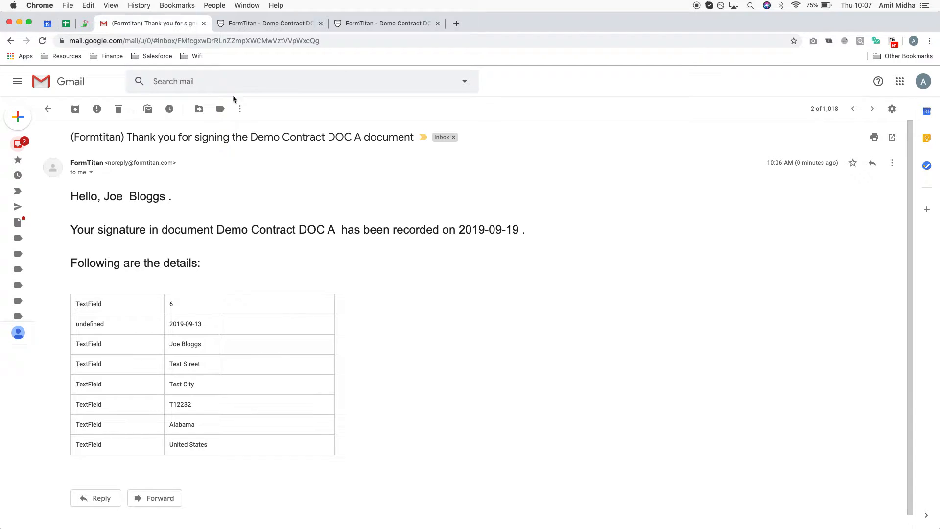
Step: Preview SignedDocument.pdf from the completion email in the inbox, then return to FormTitan
{"action": "left_click", "coordinate": [47, 108]}
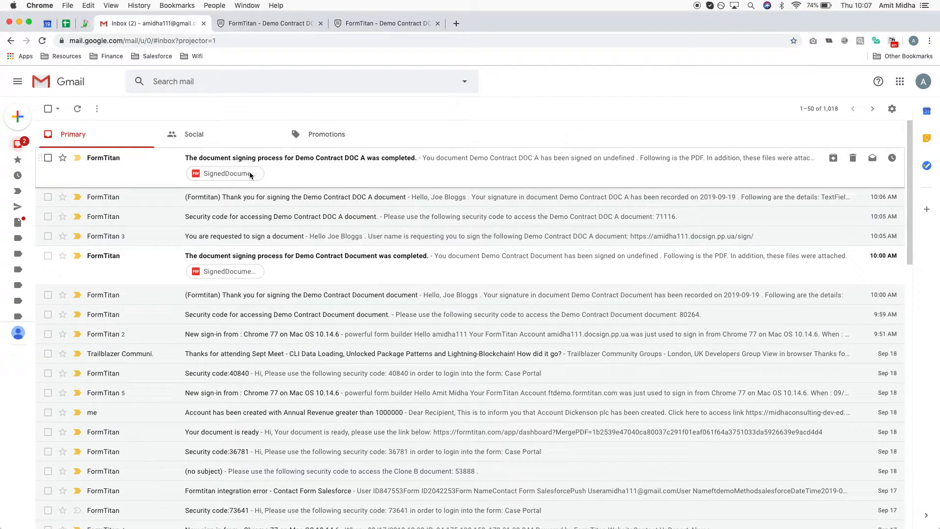
{"action": "left_click", "coordinate": [225, 173]}
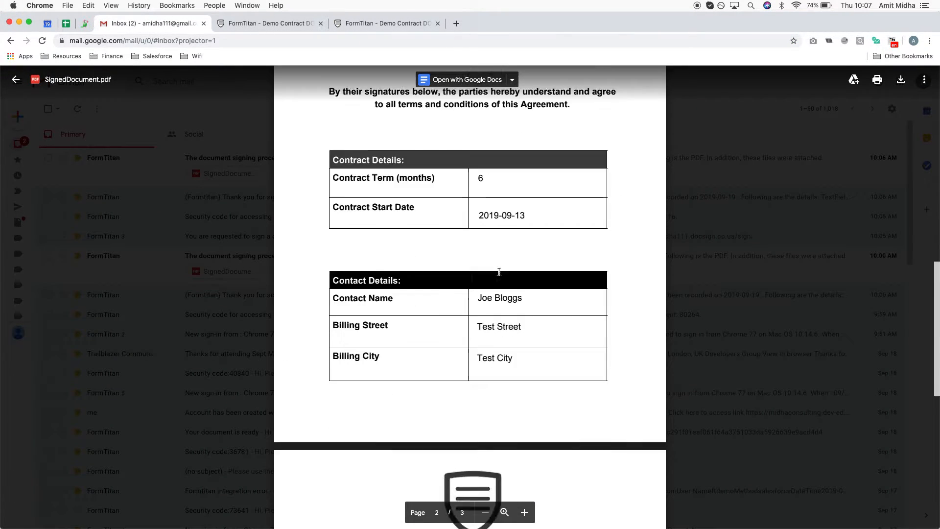
{"action": "scroll", "scroll_direction": "up", "scroll_amount": 3}
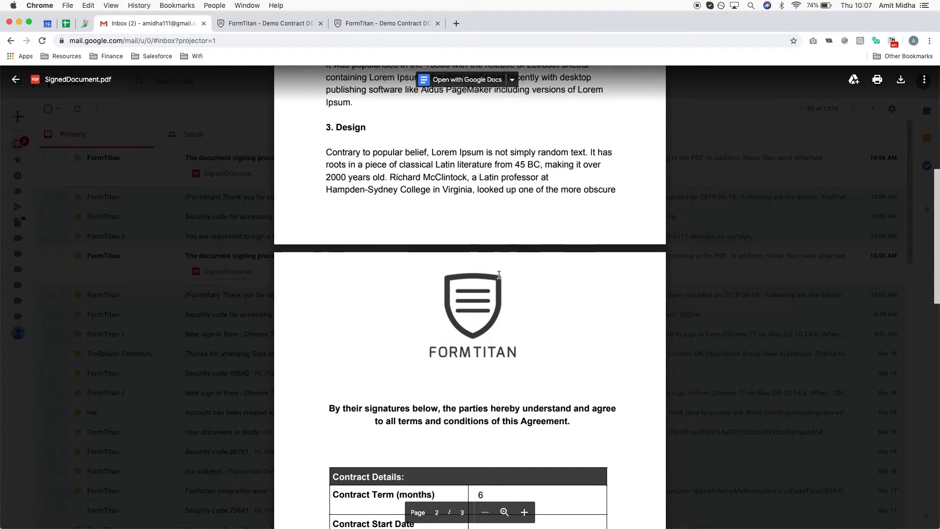
{"action": "left_click", "coordinate": [269, 23]}
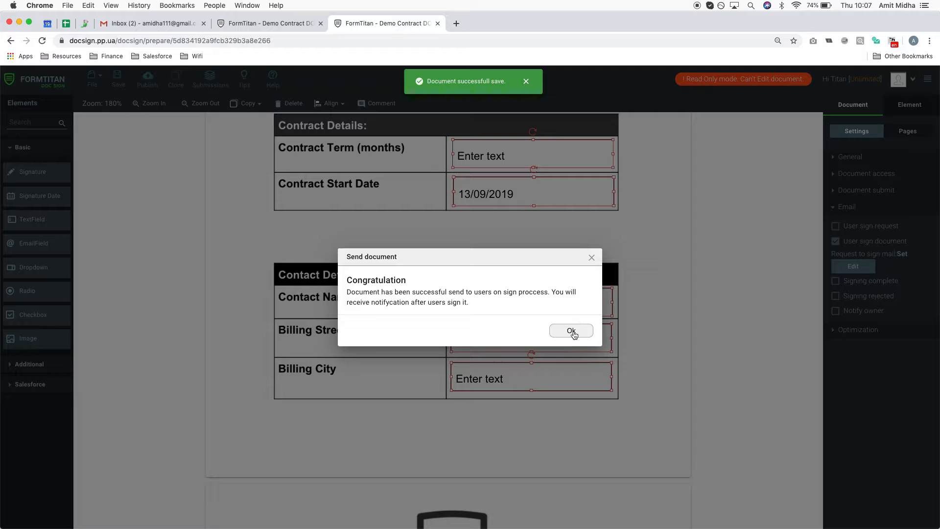
Step: Dismiss the document-sent notice and reopen the User sign document email template
{"action": "left_click", "coordinate": [570, 331]}
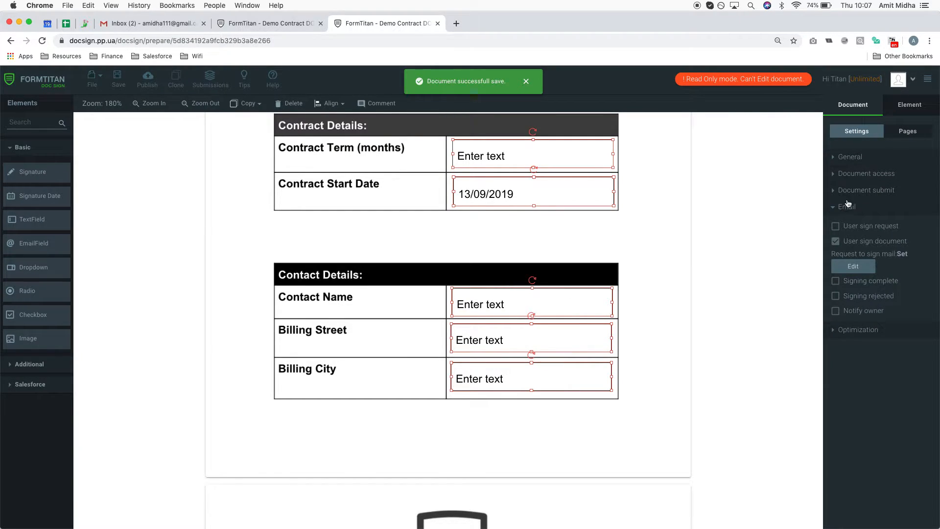
{"action": "left_click", "coordinate": [866, 174]}
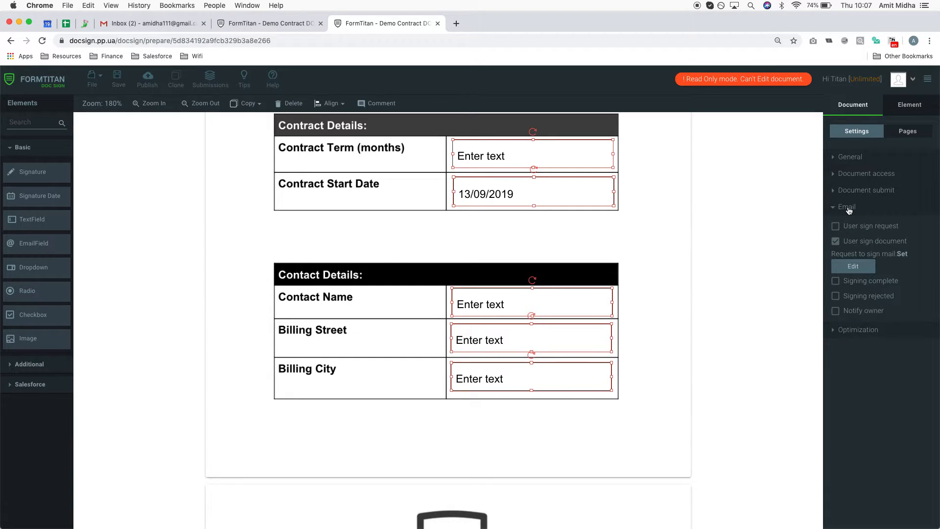
{"action": "mouse_move", "coordinate": [917, 238]}
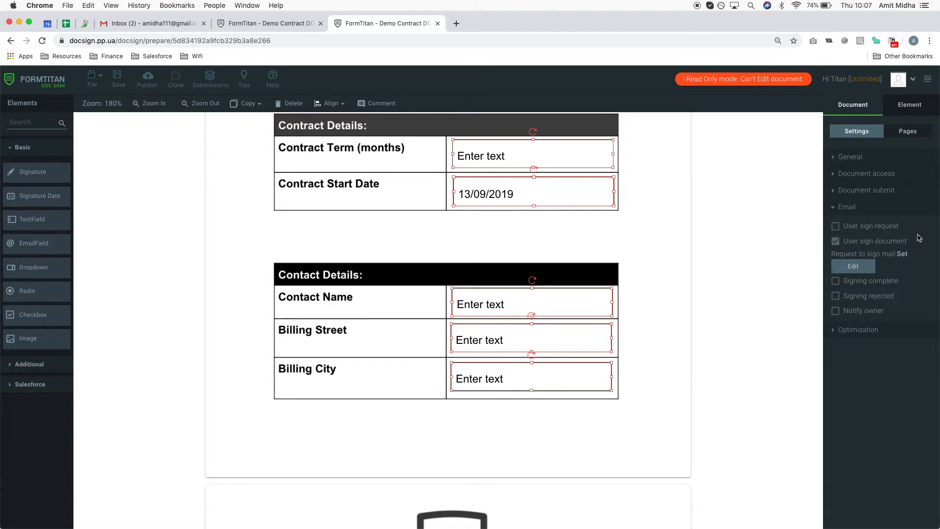
{"action": "left_click", "coordinate": [852, 267]}
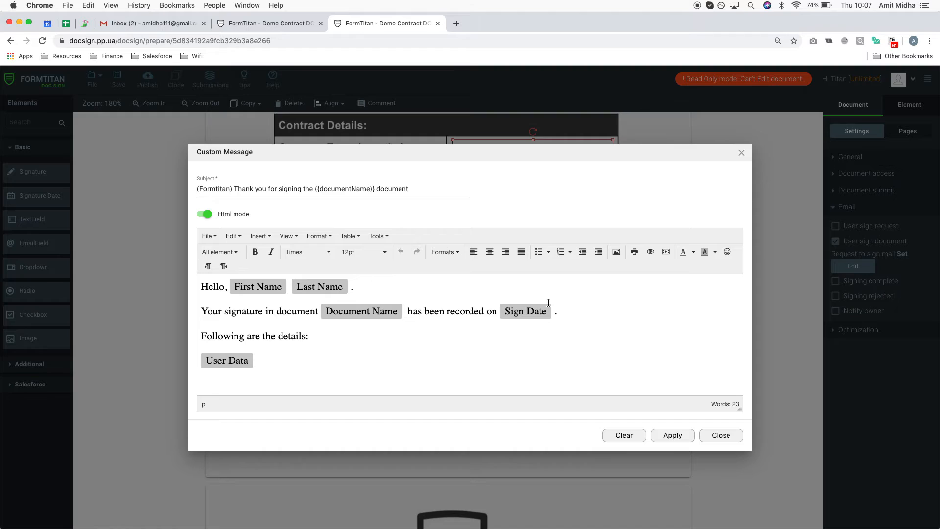